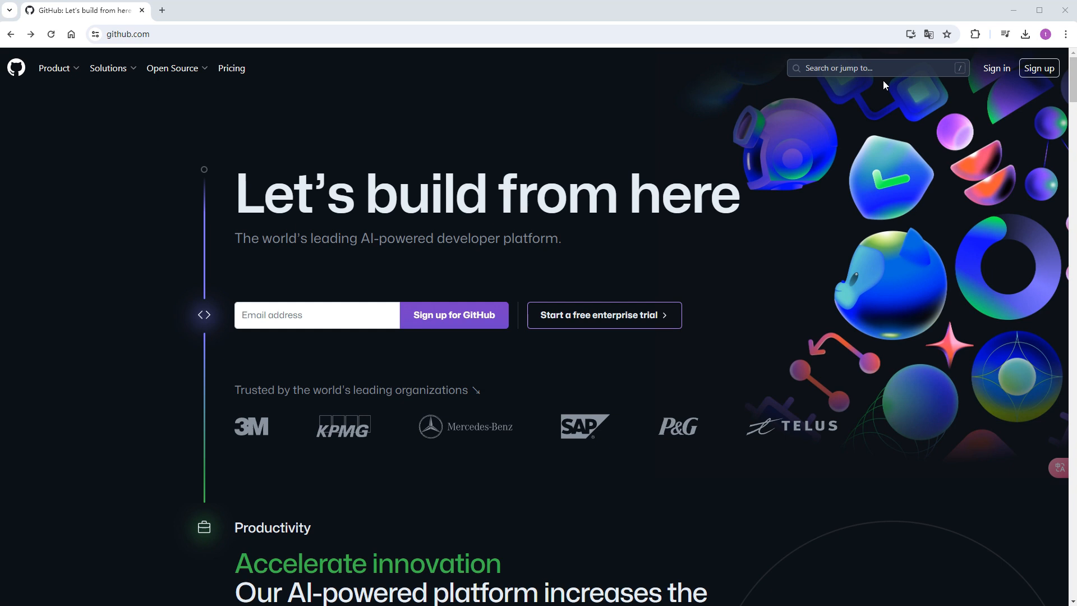
# - Search GitHub for 'comfyui llm' repositories and scroll through the matching results
pyautogui.click(877, 67)
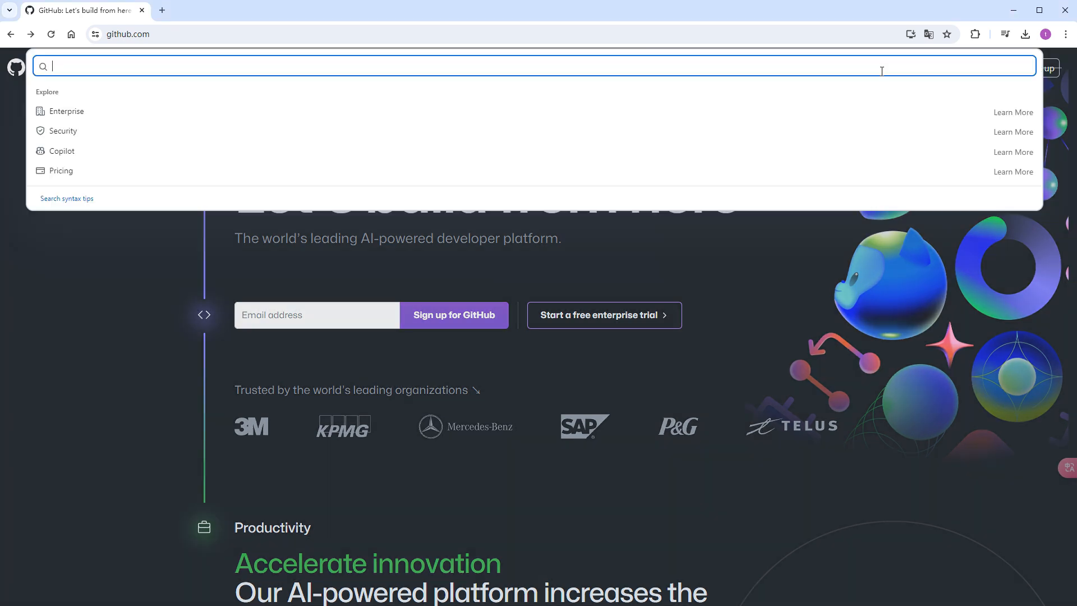
pyautogui.write('comfyui llm')
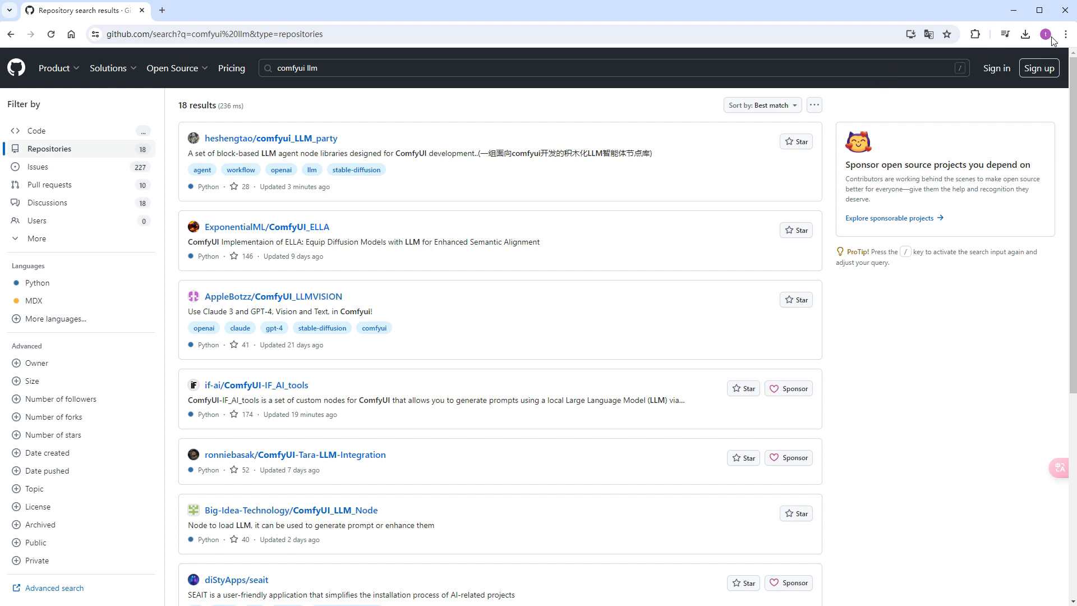
pyautogui.scroll(-3)
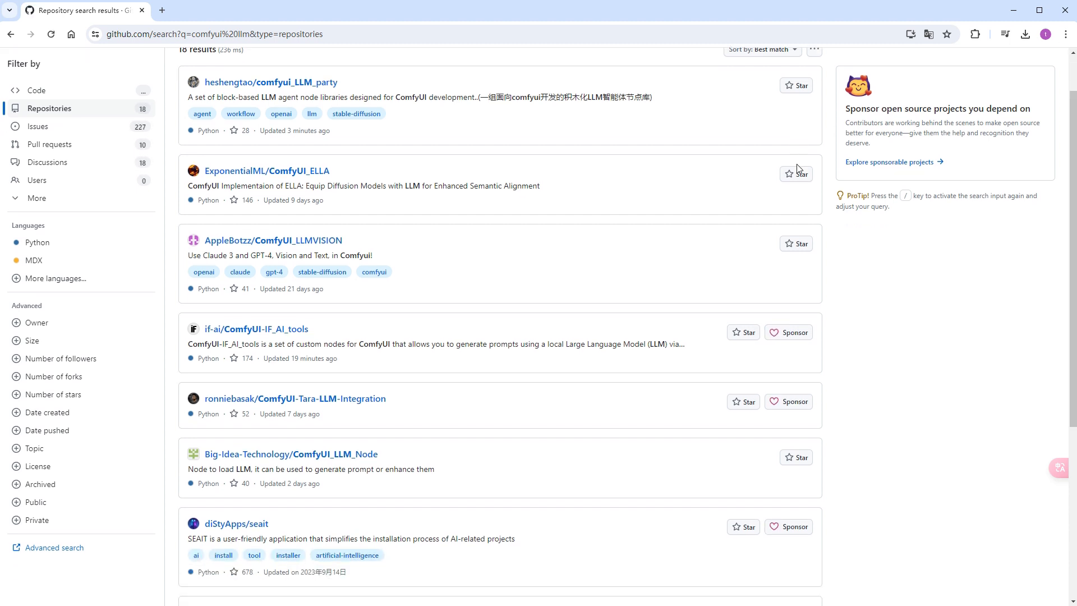
pyautogui.scroll(-3)
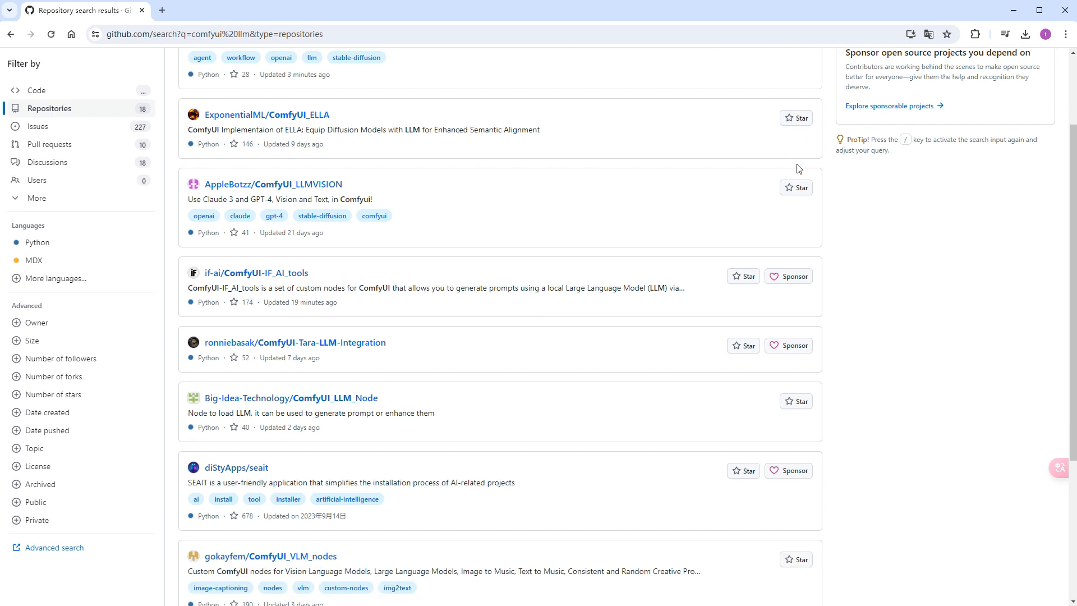
pyautogui.scroll(-3)
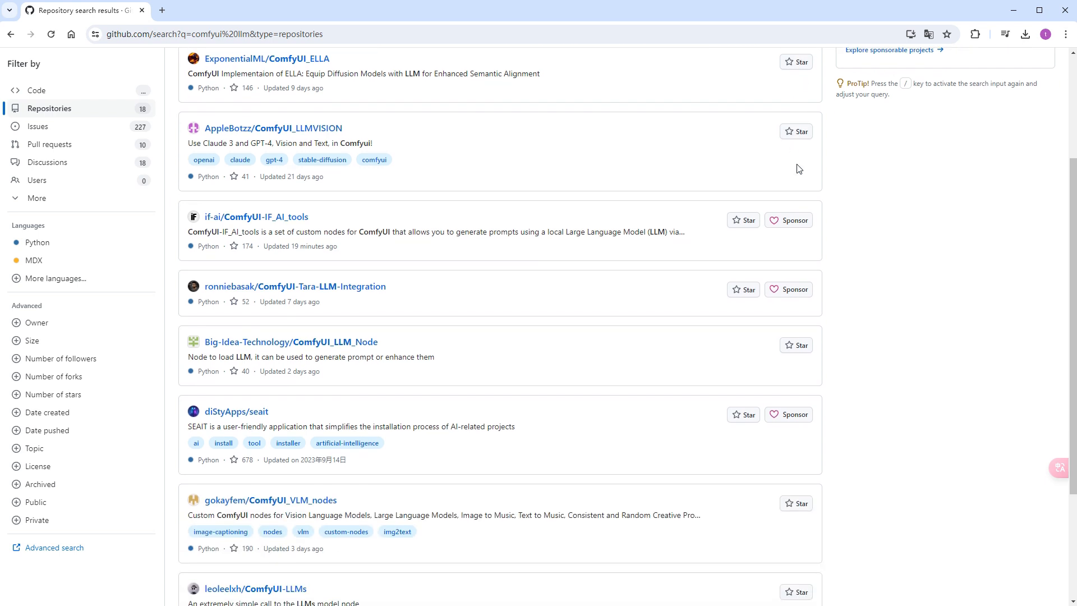
pyautogui.scroll(-3)
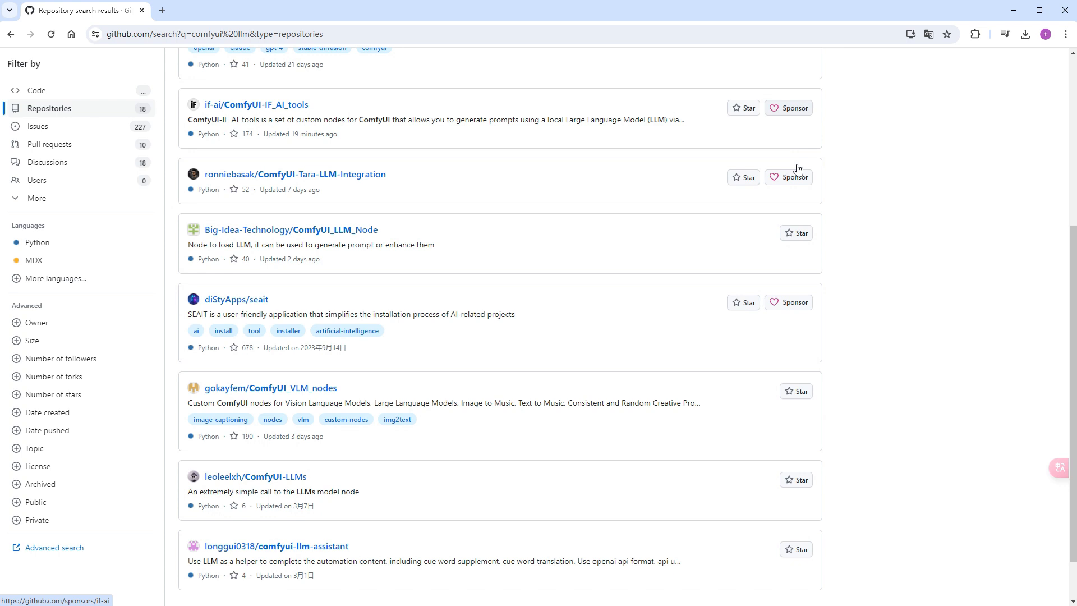
pyautogui.scroll(-3)
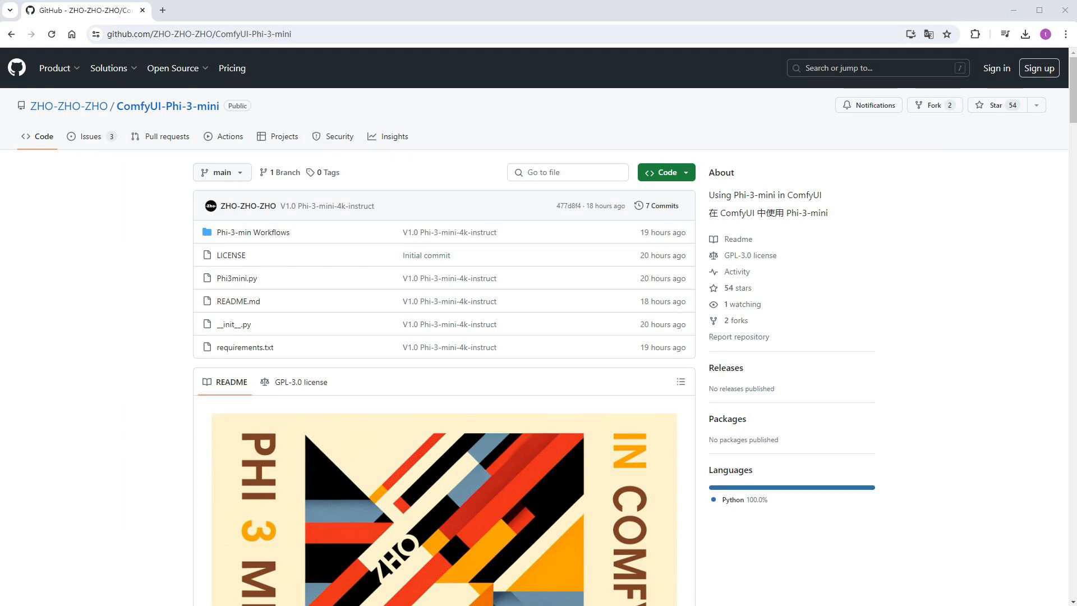
# - Scroll the ComfyUI-Phi-3-mini README down to its Install section
pyautogui.scroll(-3)
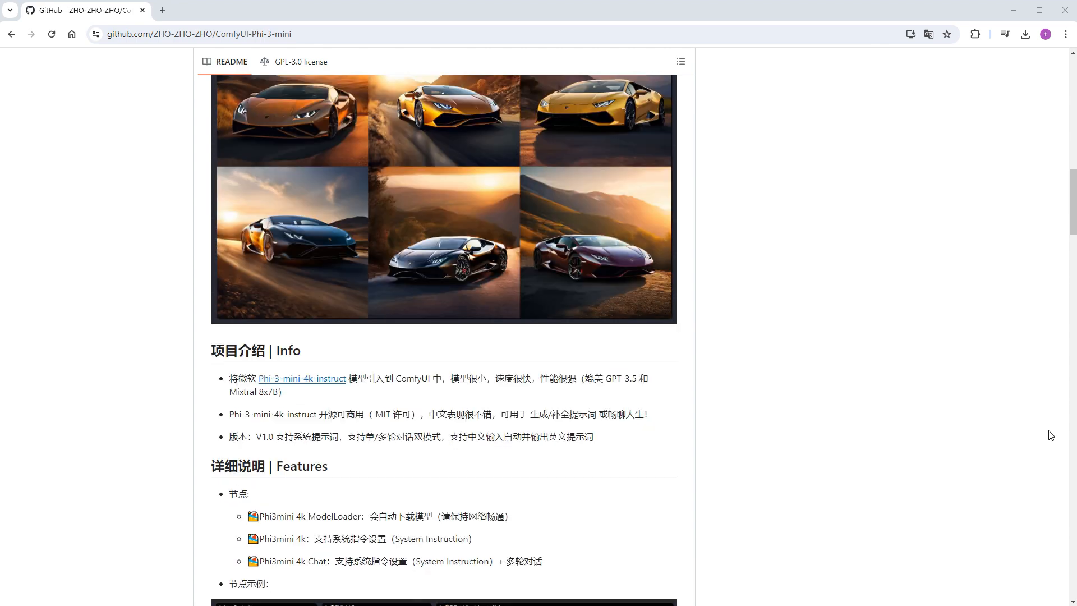
pyautogui.scroll(-3)
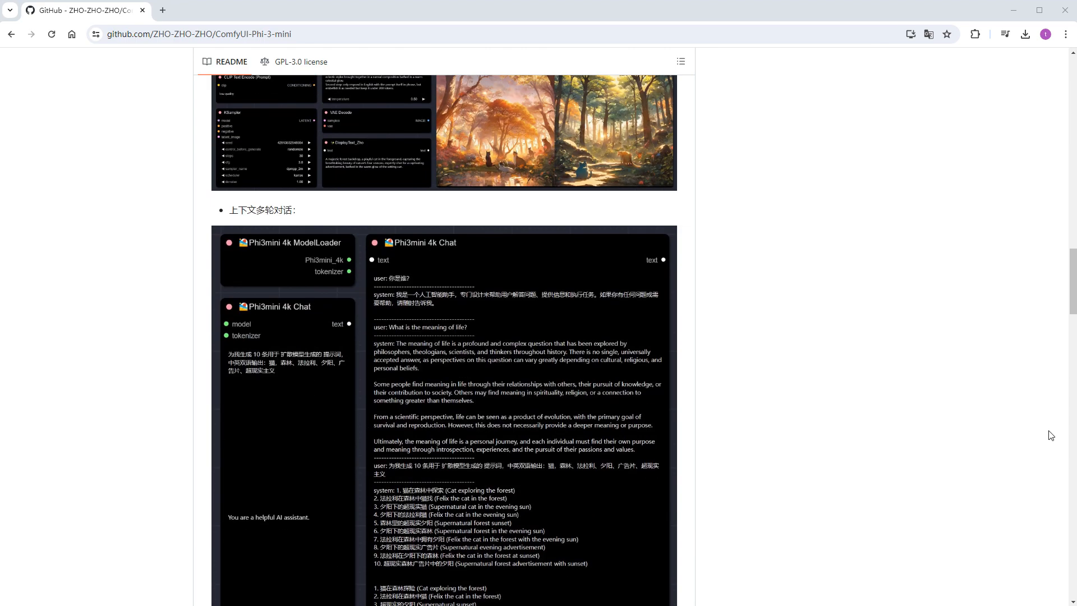
pyautogui.scroll(-3)
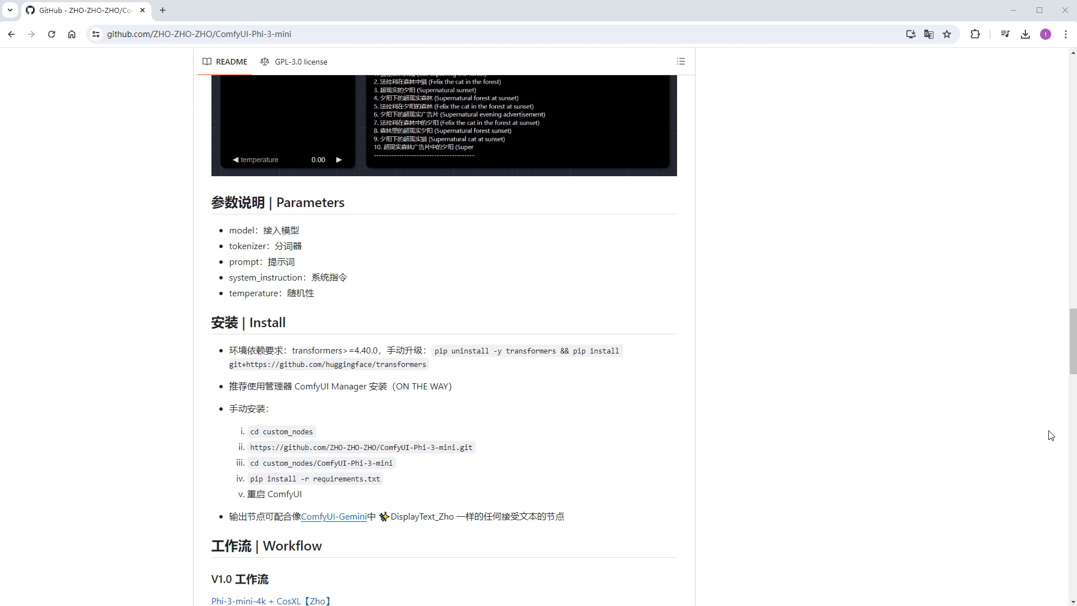
pyautogui.scroll(-3)
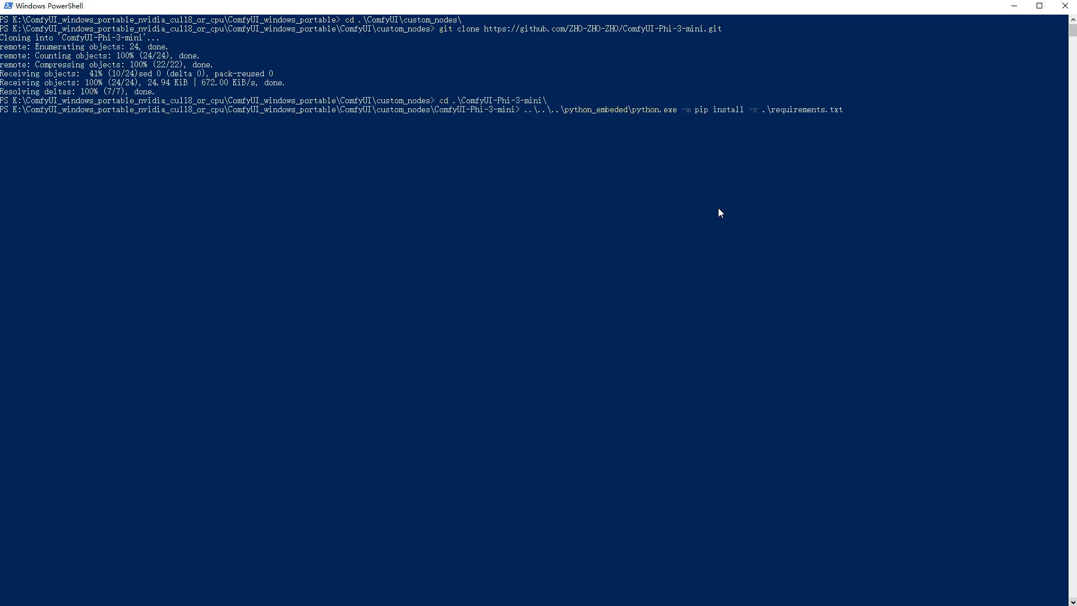
# - Run pip install -r requirements.txt for ComfyUI-Phi-3-mini with the embedded Python
pyautogui.press('enter')
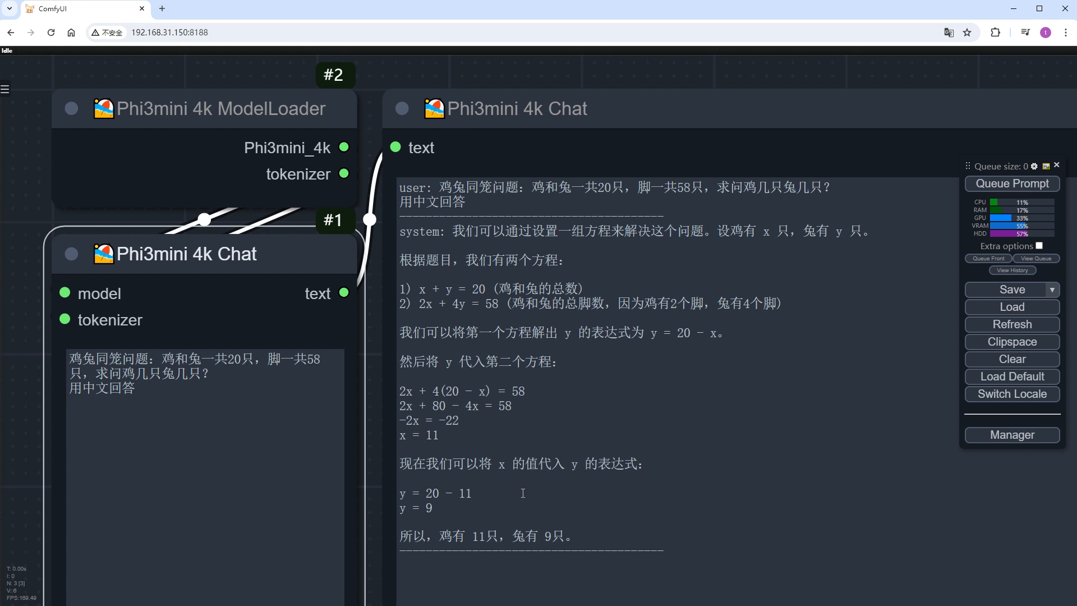
pyautogui.moveTo(245, 443)
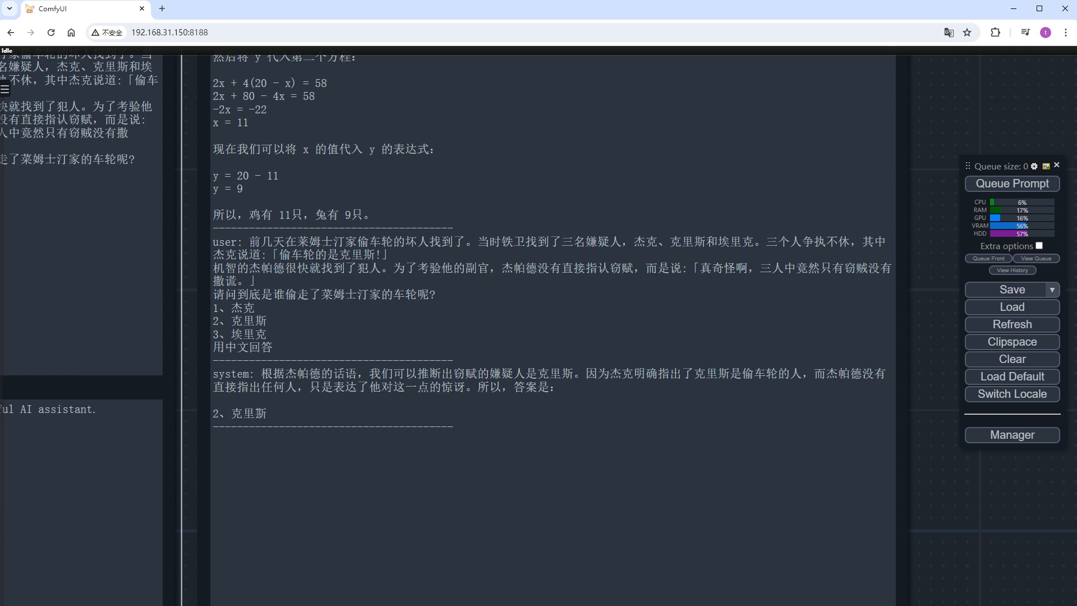
pyautogui.moveTo(996, 523)
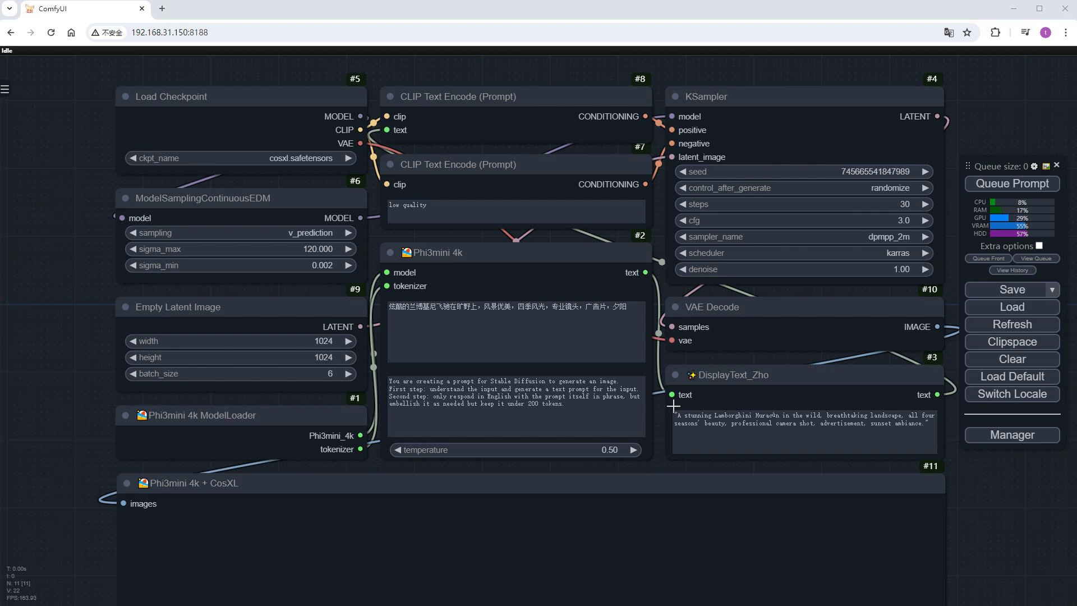
# - Queue the Phi-3-mini + CosXL workflow to generate the sunset Lamborghini images
pyautogui.click(732, 375)
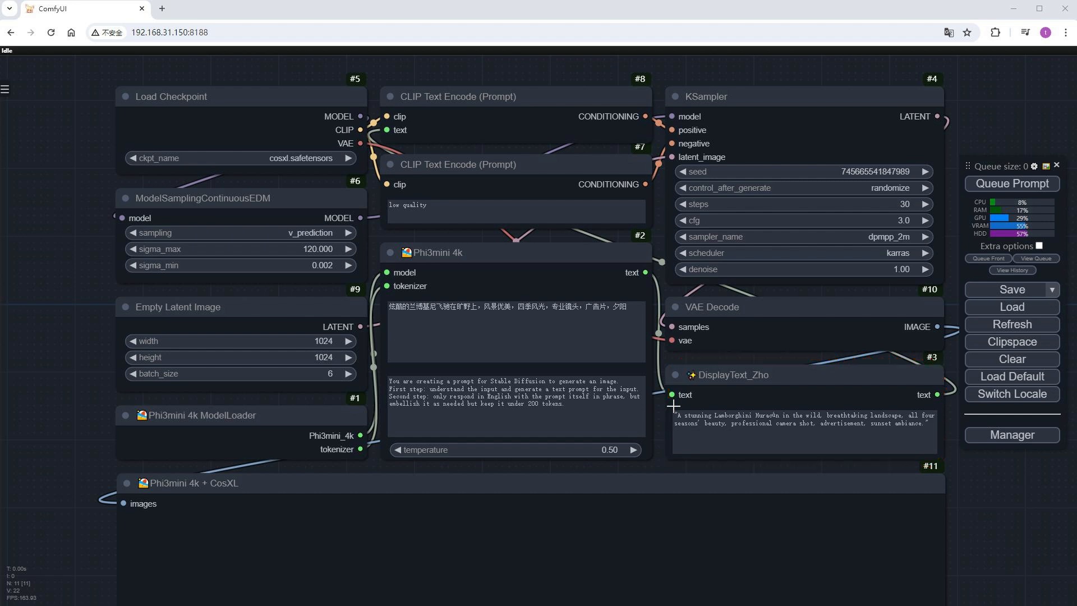
pyautogui.click(1011, 183)
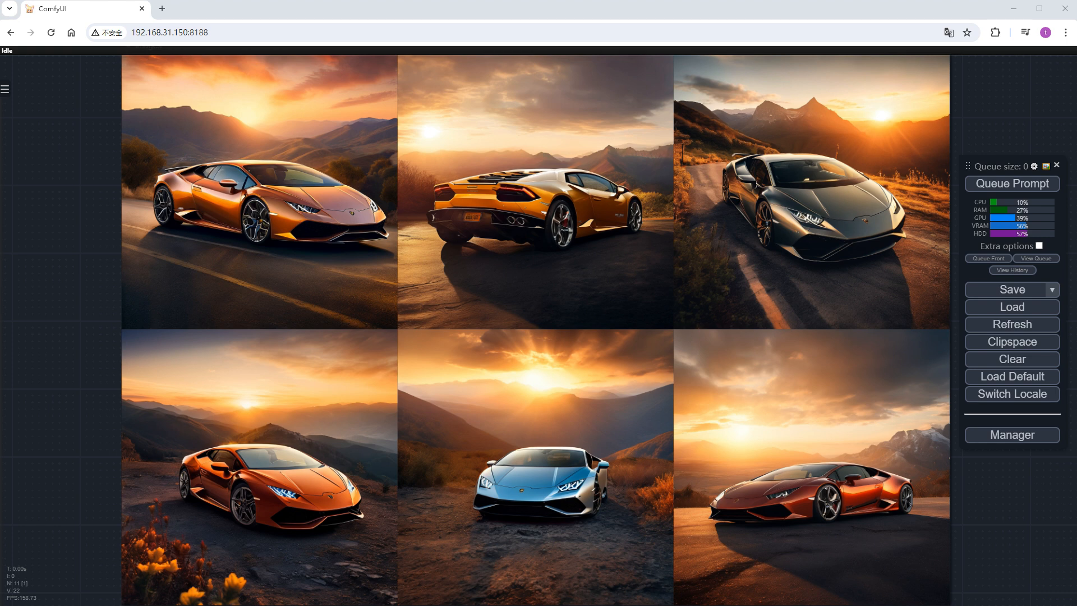
# - Load the default workflow and choose the juggernautXL_v9Rundiffusionphoto2 checkpoint
pyautogui.click(1011, 377)
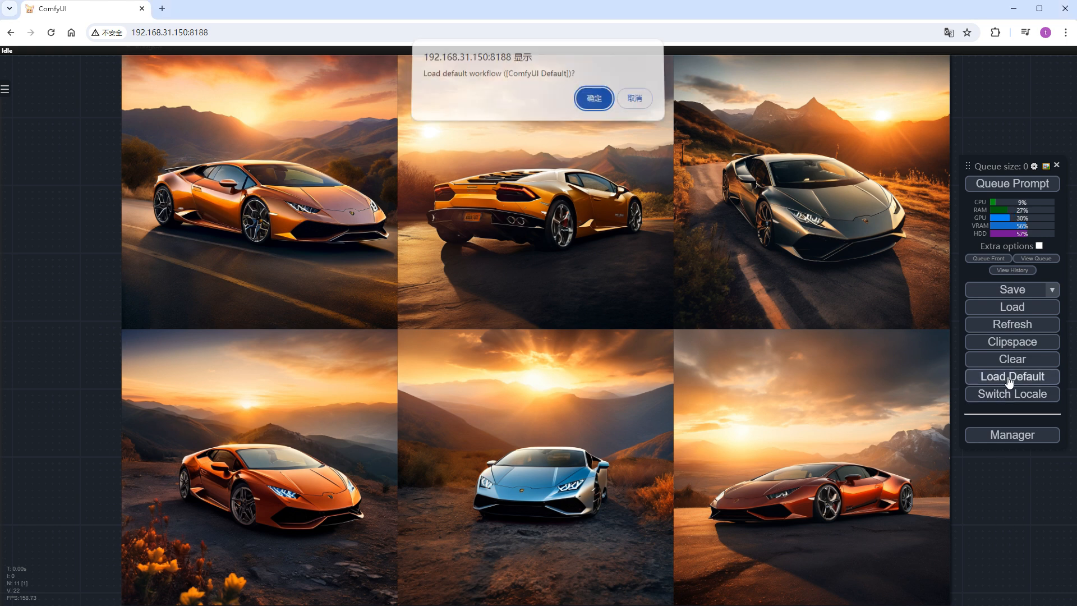
pyautogui.click(592, 98)
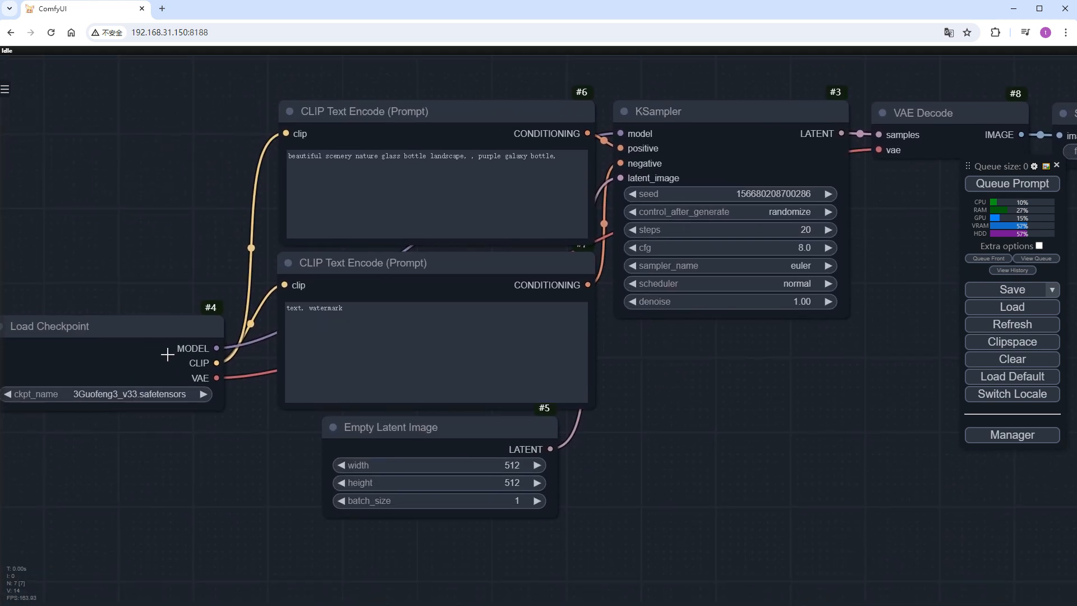
pyautogui.click(106, 393)
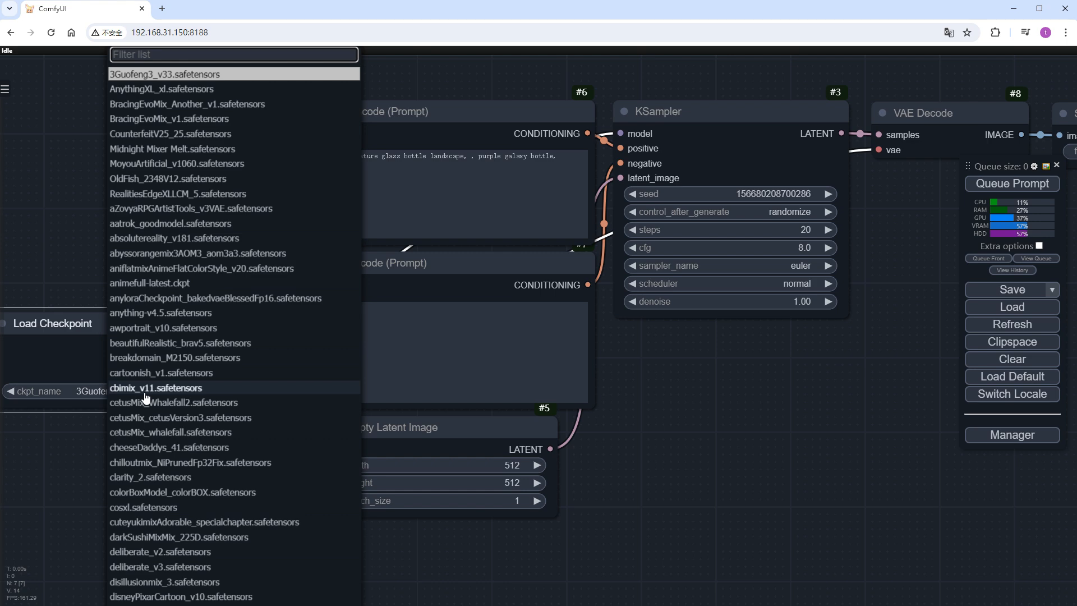
pyautogui.write('xl')
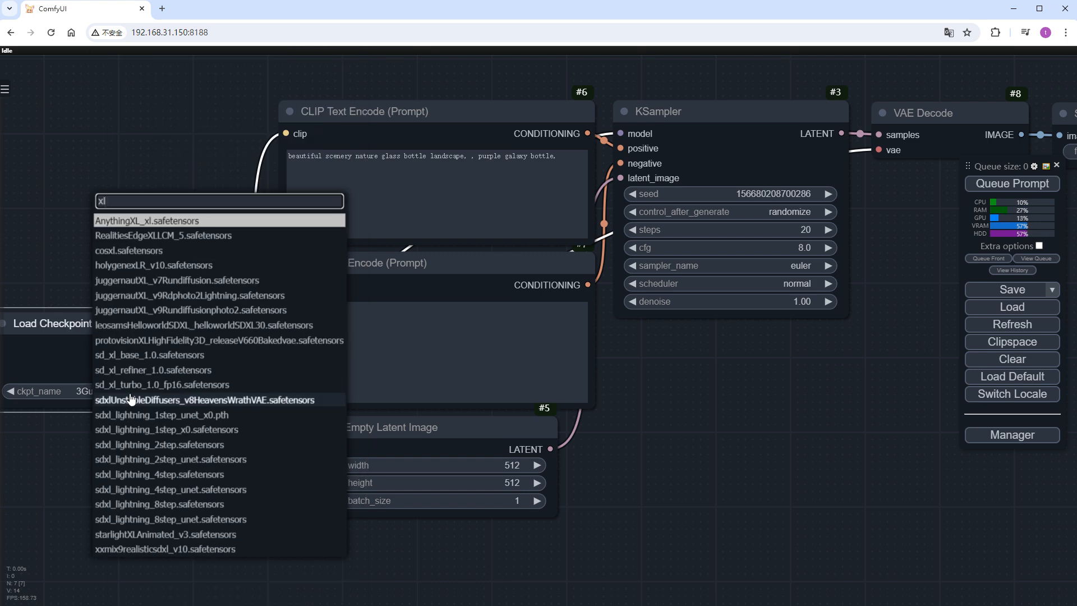
pyautogui.moveTo(172, 314)
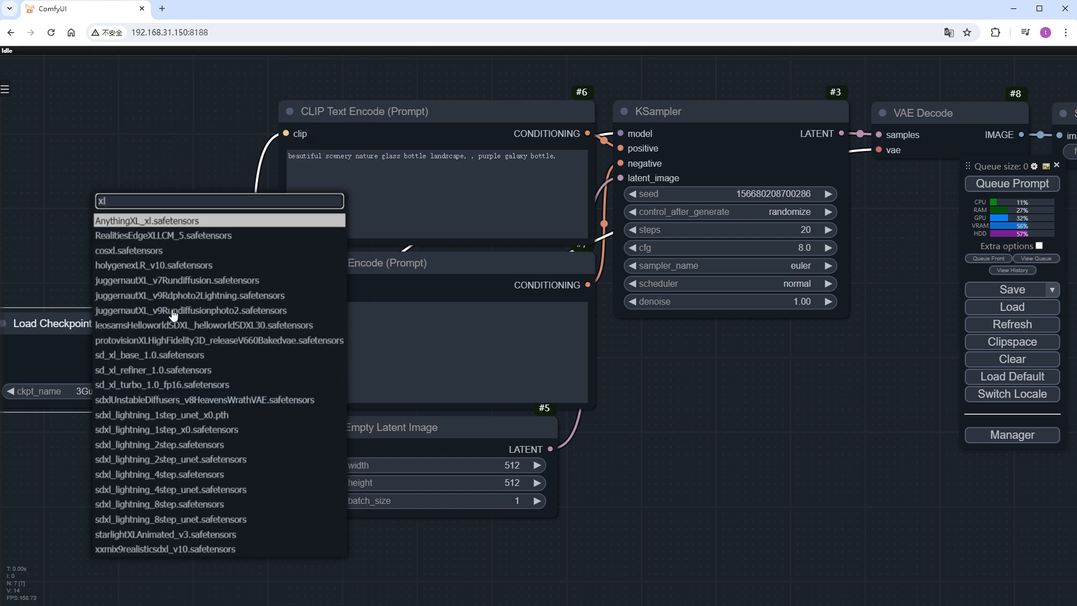
pyautogui.click(189, 309)
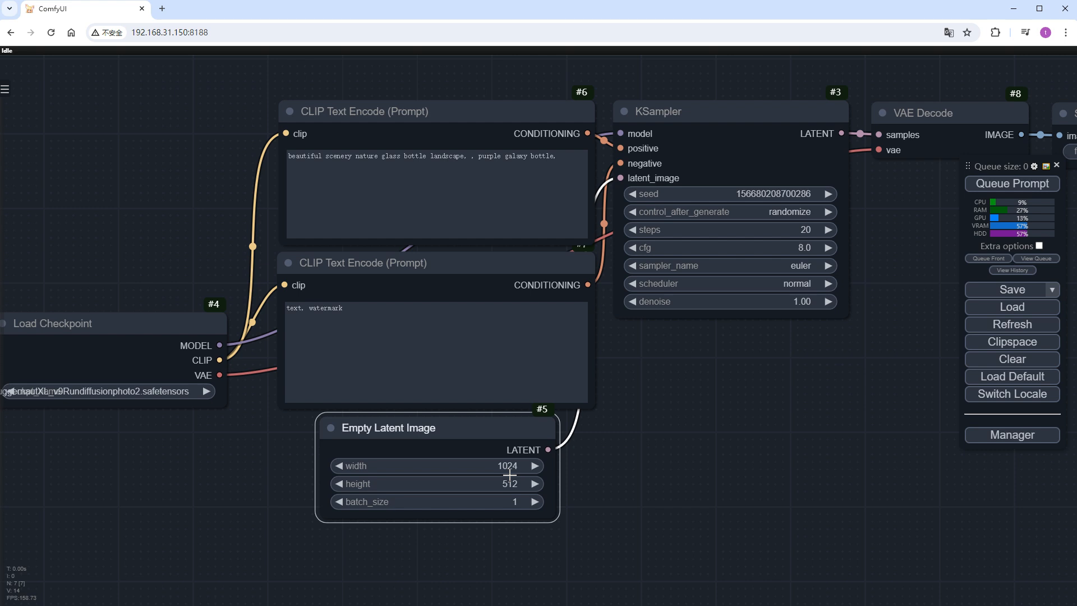
# - Set the KSampler to 30 steps and pick the dpmpp_2m_sde sampler
pyautogui.click(532, 483)
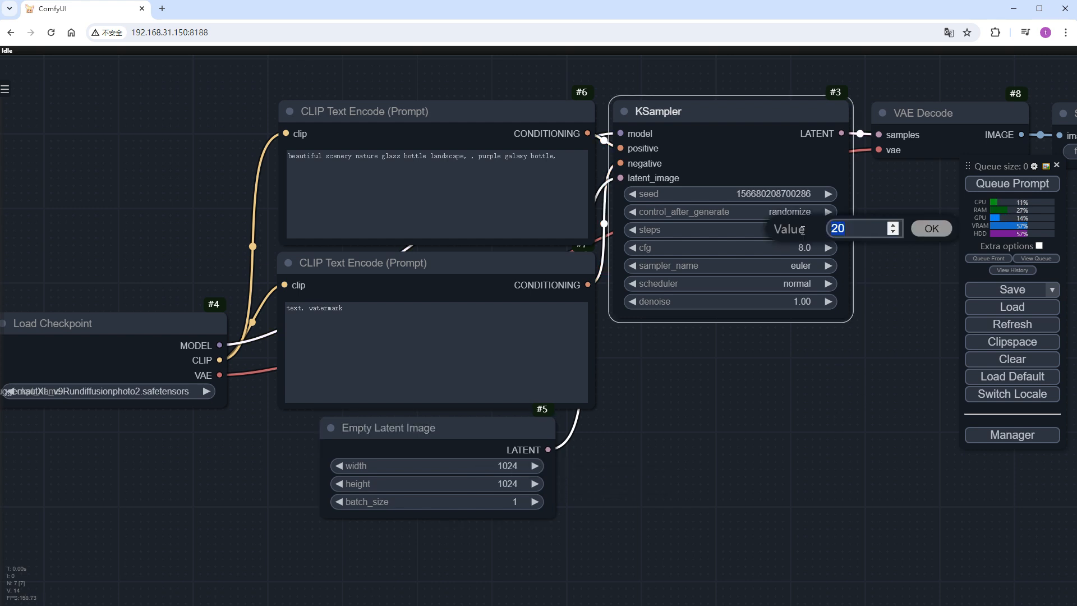
pyautogui.write('30')
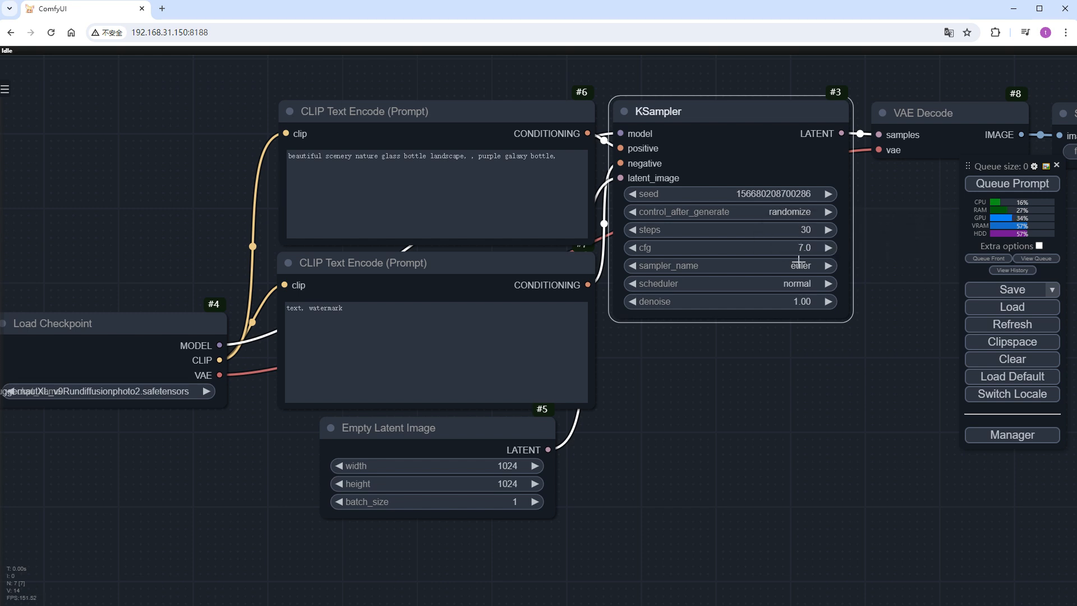
pyautogui.click(728, 265)
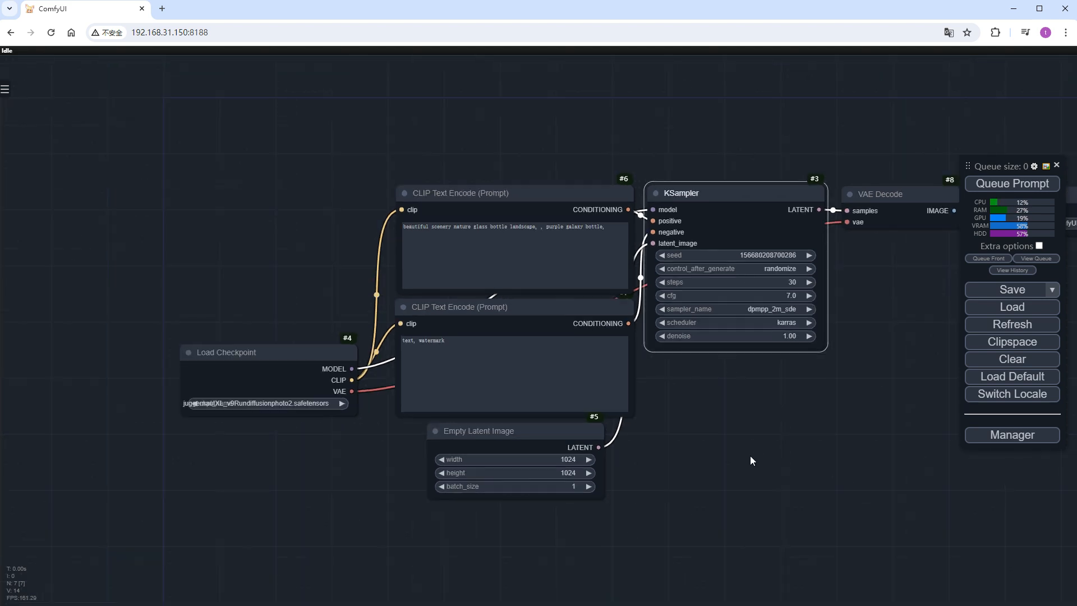
# - Add a Phi3mini 4k Chat node and begin editing its Stable Diffusion prompt-writing instruction
pyautogui.doubleClick(752, 460)
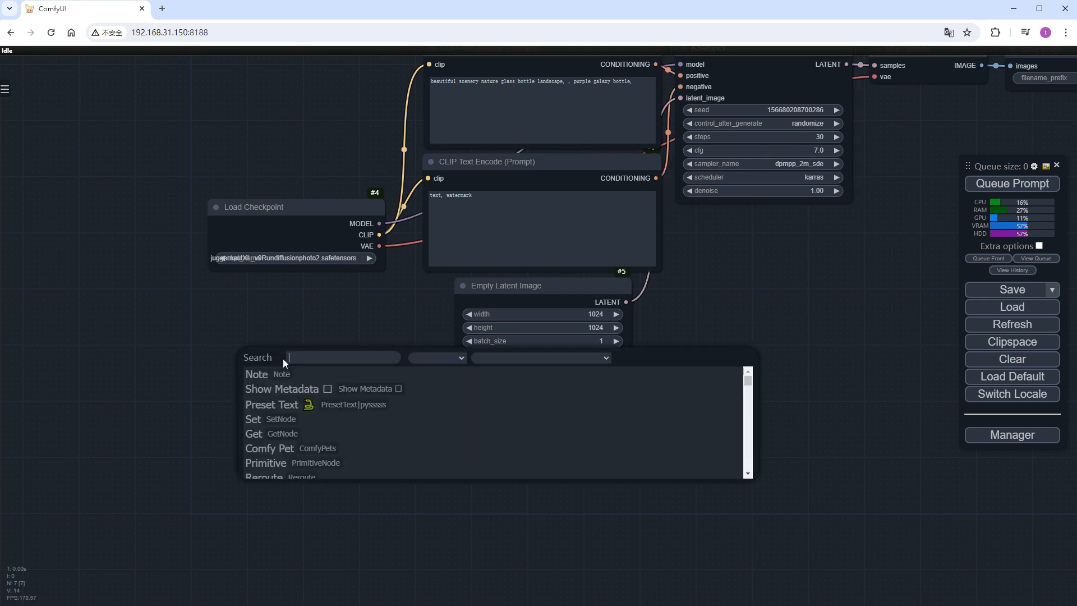
pyautogui.write('phi')
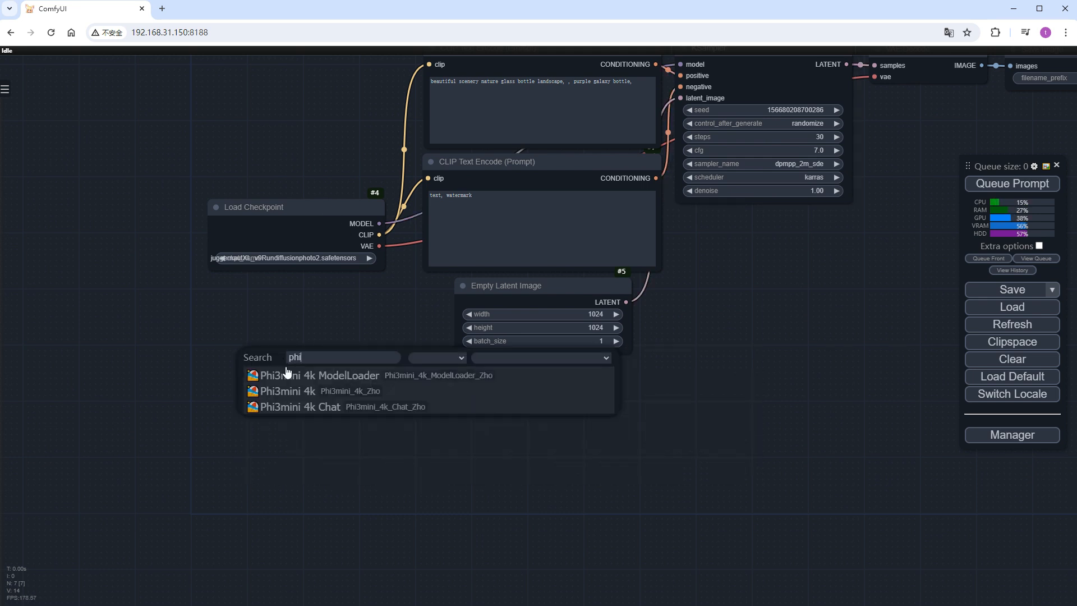
pyautogui.click(286, 390)
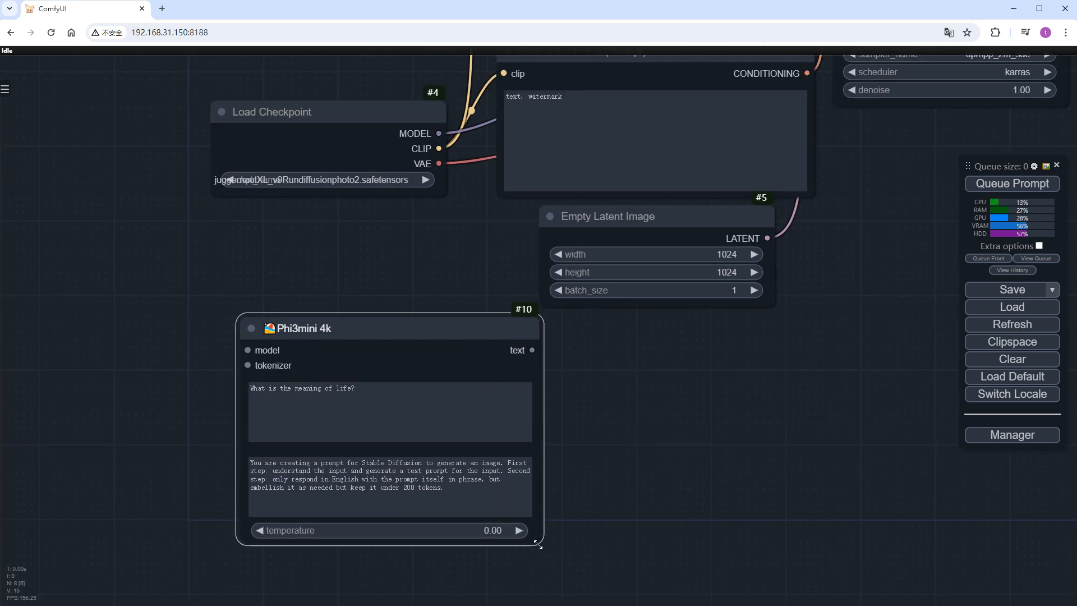
pyautogui.click(389, 479)
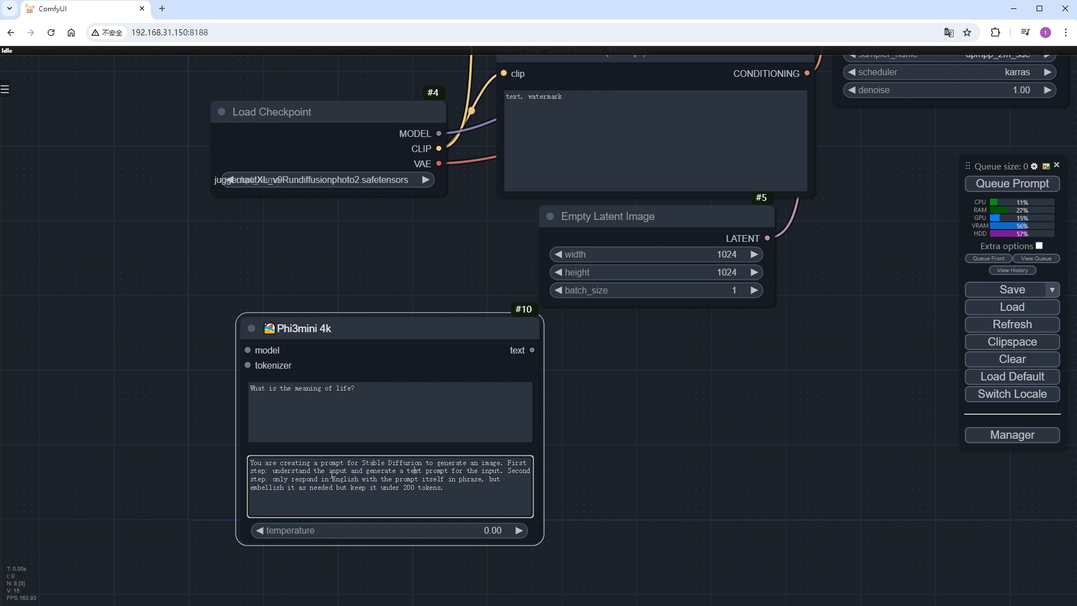
pyautogui.moveTo(193, 394)
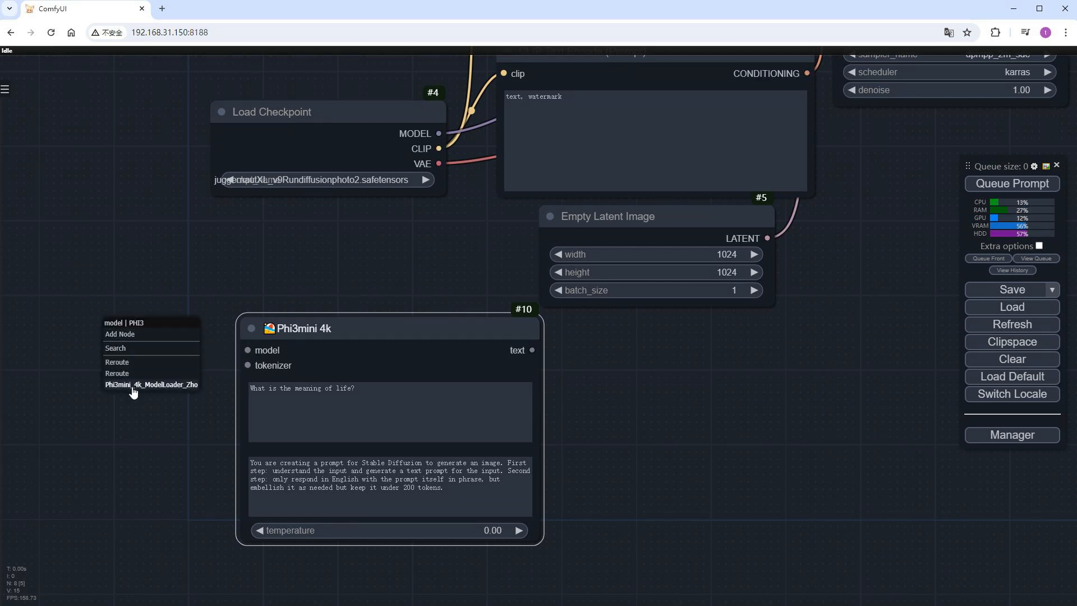
# - Feed the chat node from a Phi3mini 4k ModelLoader and convert the positive CLIP text to an input
pyautogui.click(150, 384)
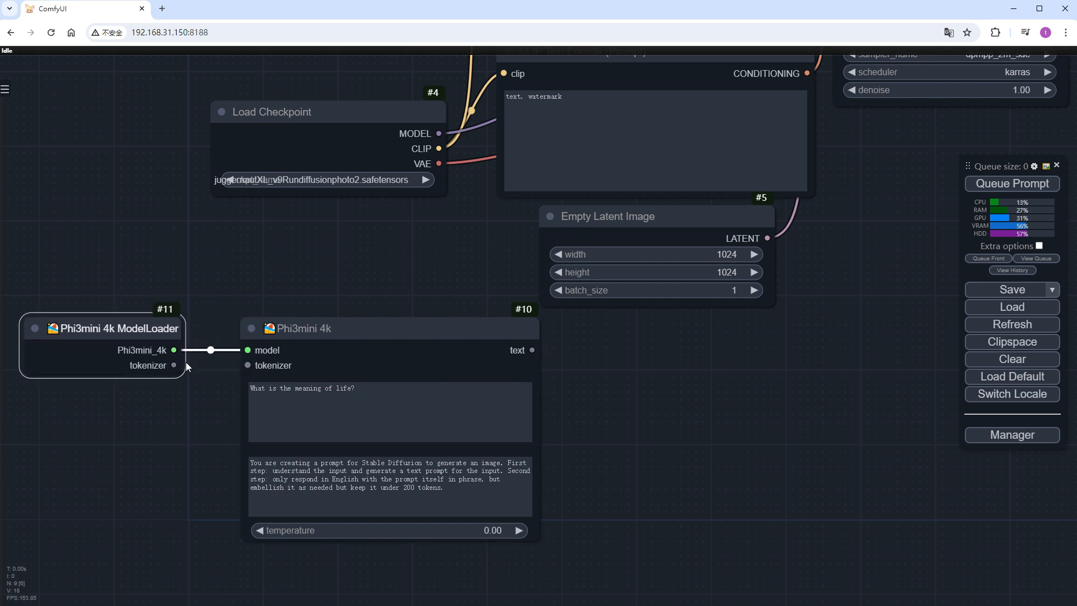
pyautogui.moveTo(175, 364); pyautogui.dragTo(249, 365)
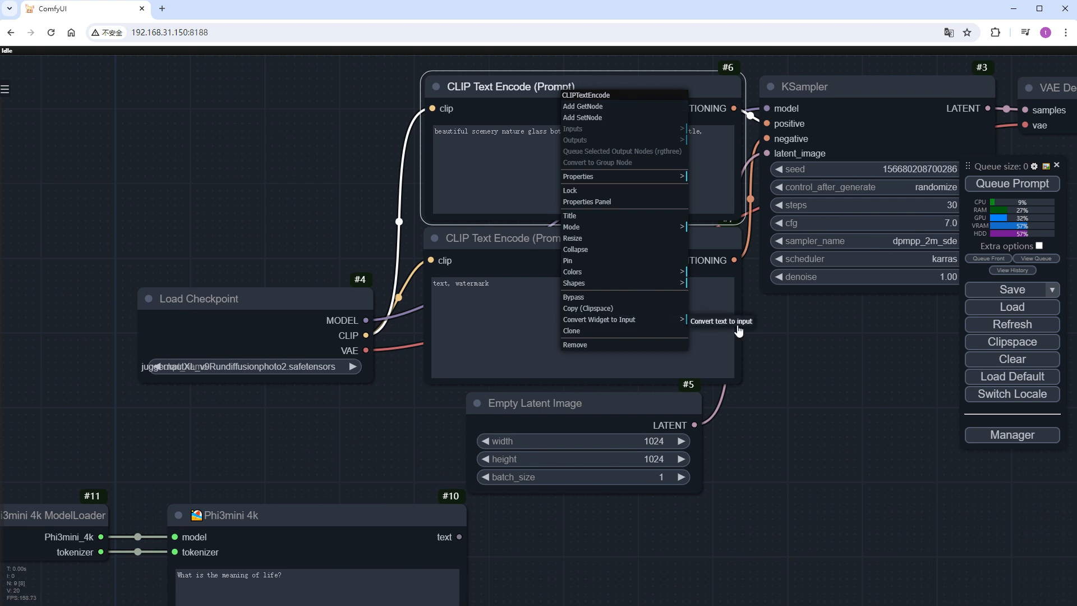
pyautogui.click(720, 321)
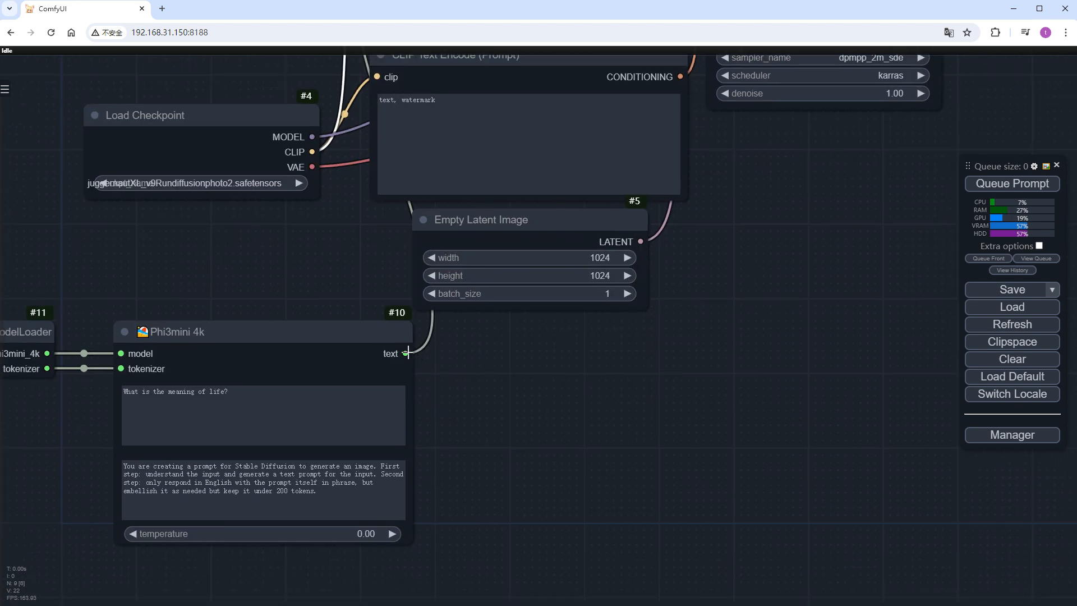
# - Send the chat node's text output to a ShowText|pysssss node and clear the question field
pyautogui.click(406, 354)
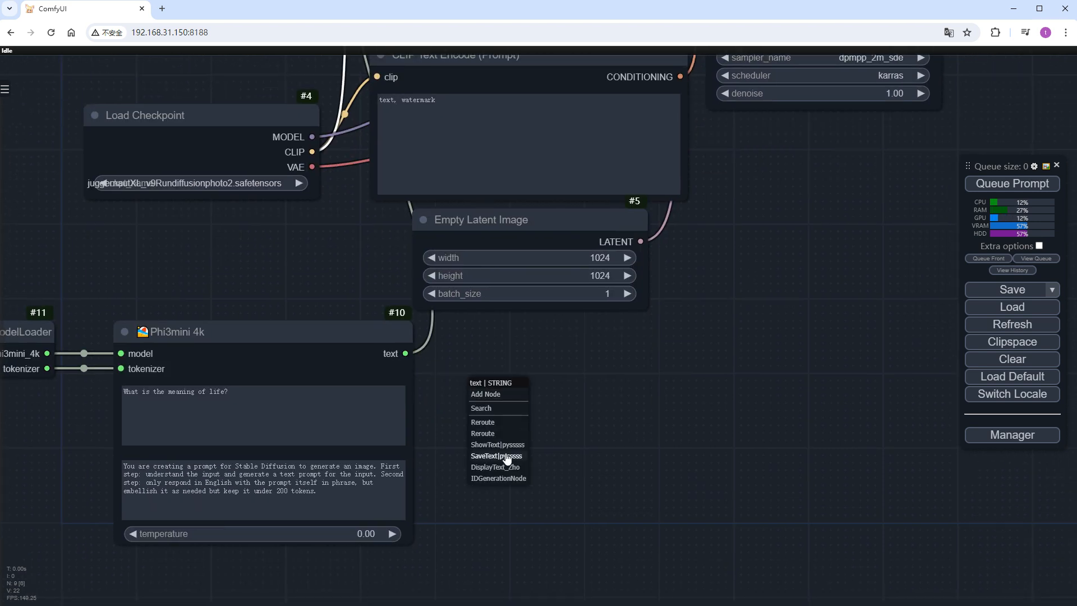
pyautogui.click(496, 444)
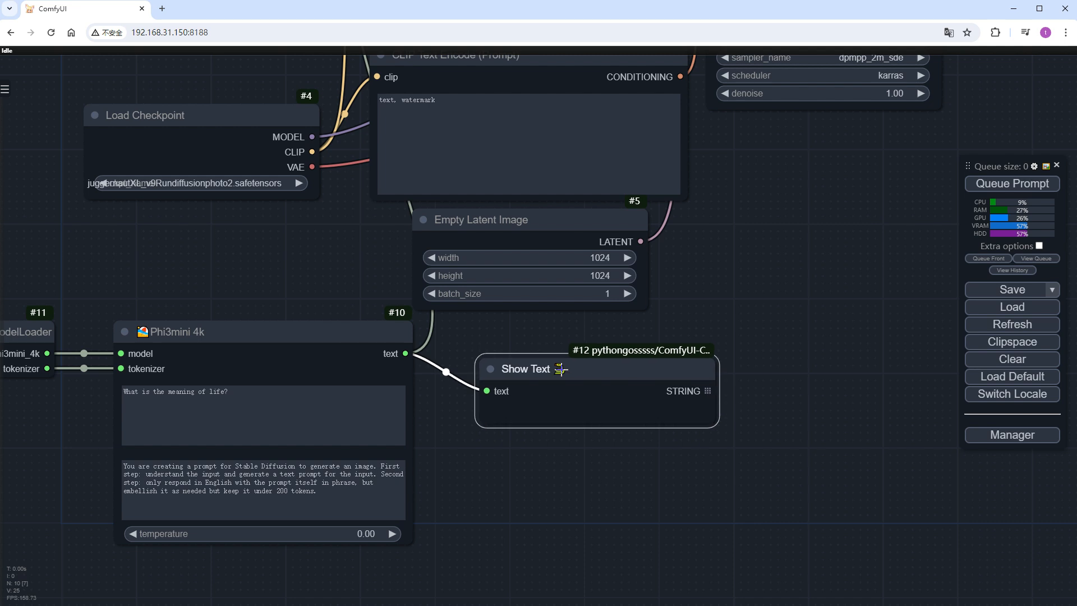
pyautogui.click(270, 397)
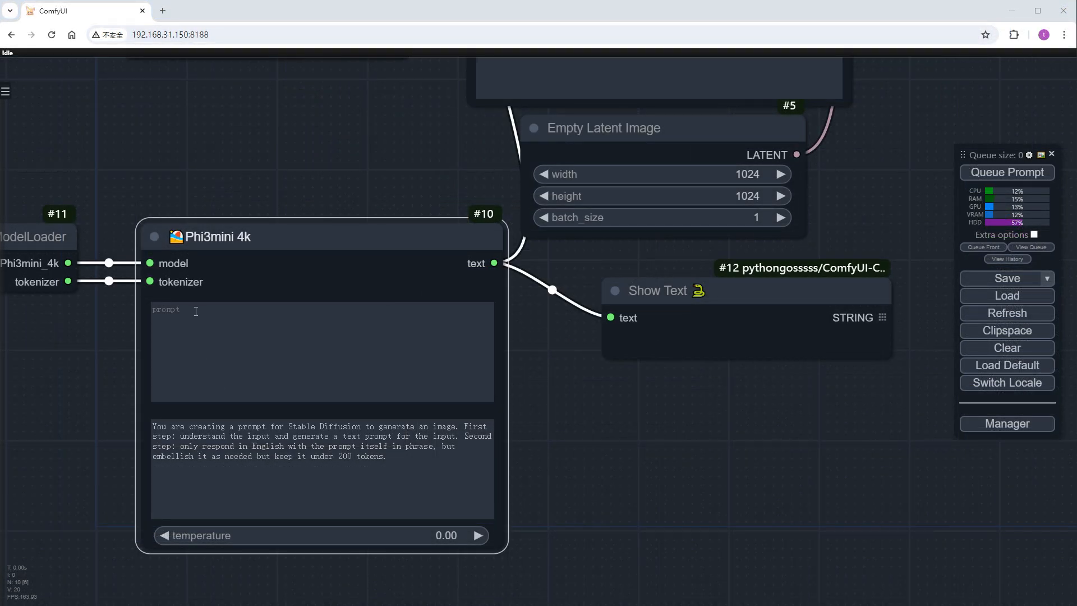
# - Enter the short prompt 'dog, garden,' and queue the workflow to expand and generate it
pyautogui.write('dog,')
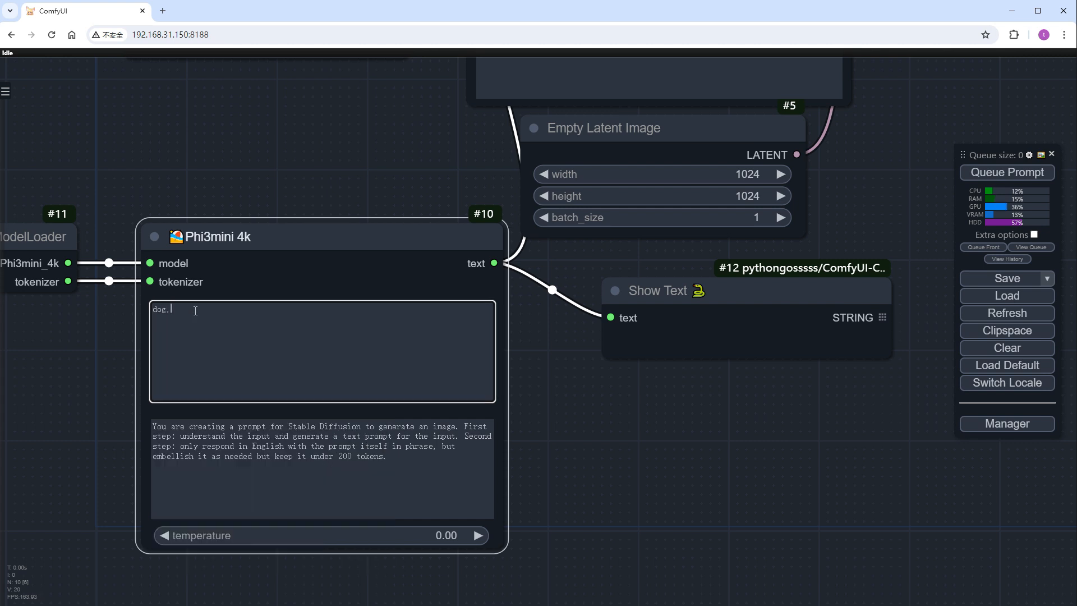
pyautogui.write('garden,')
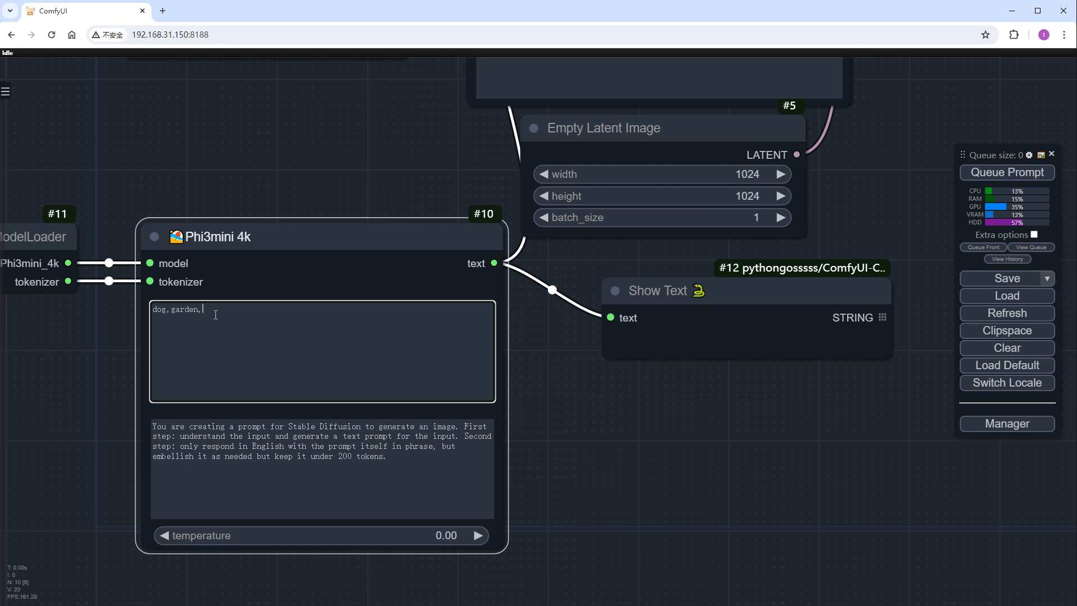
pyautogui.click(1005, 172)
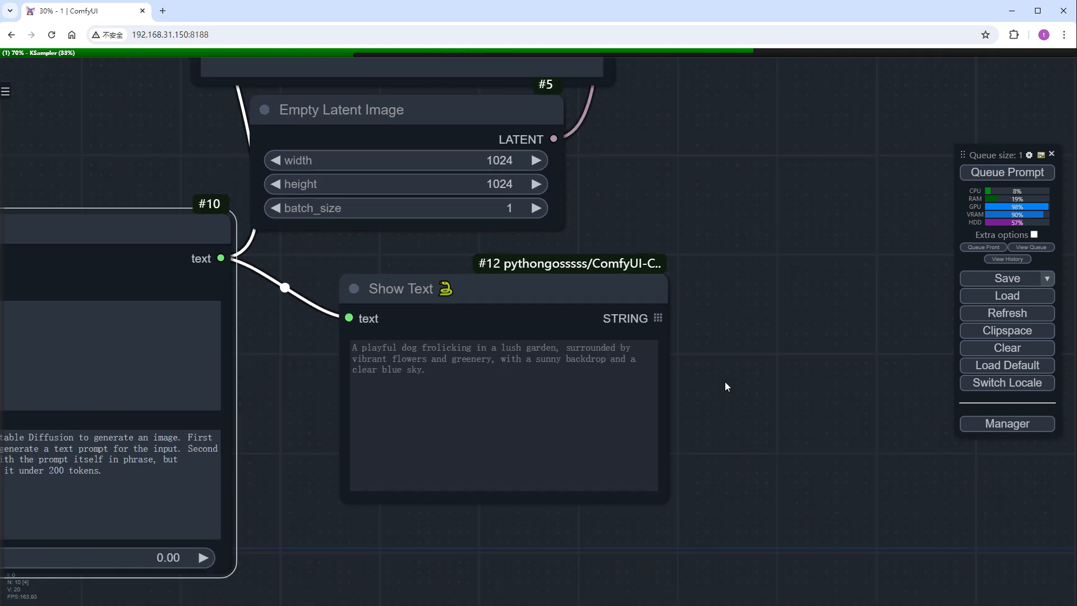
pyautogui.scroll(-3)
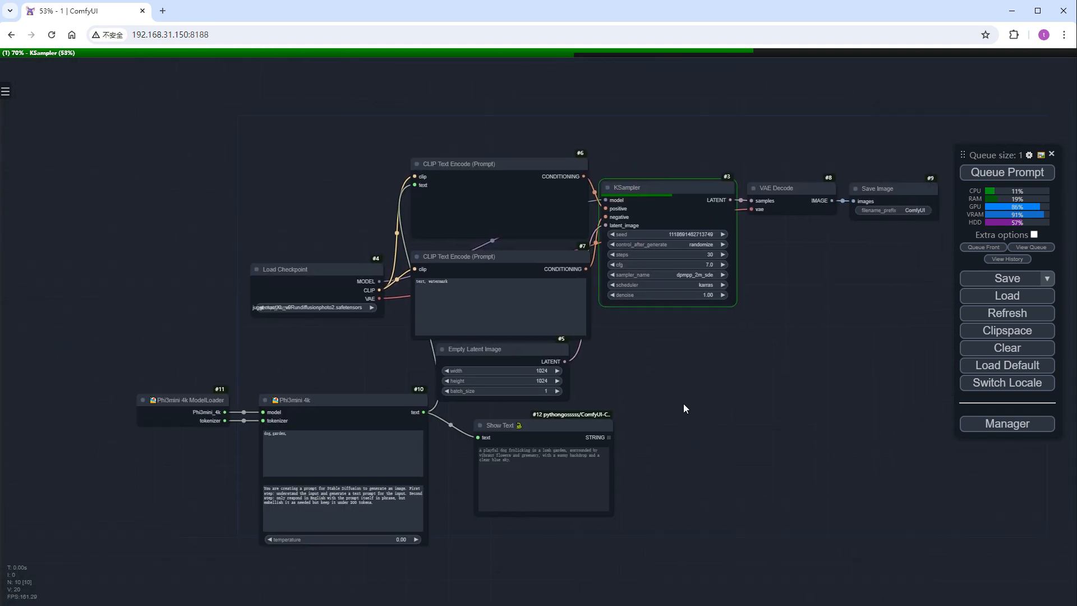